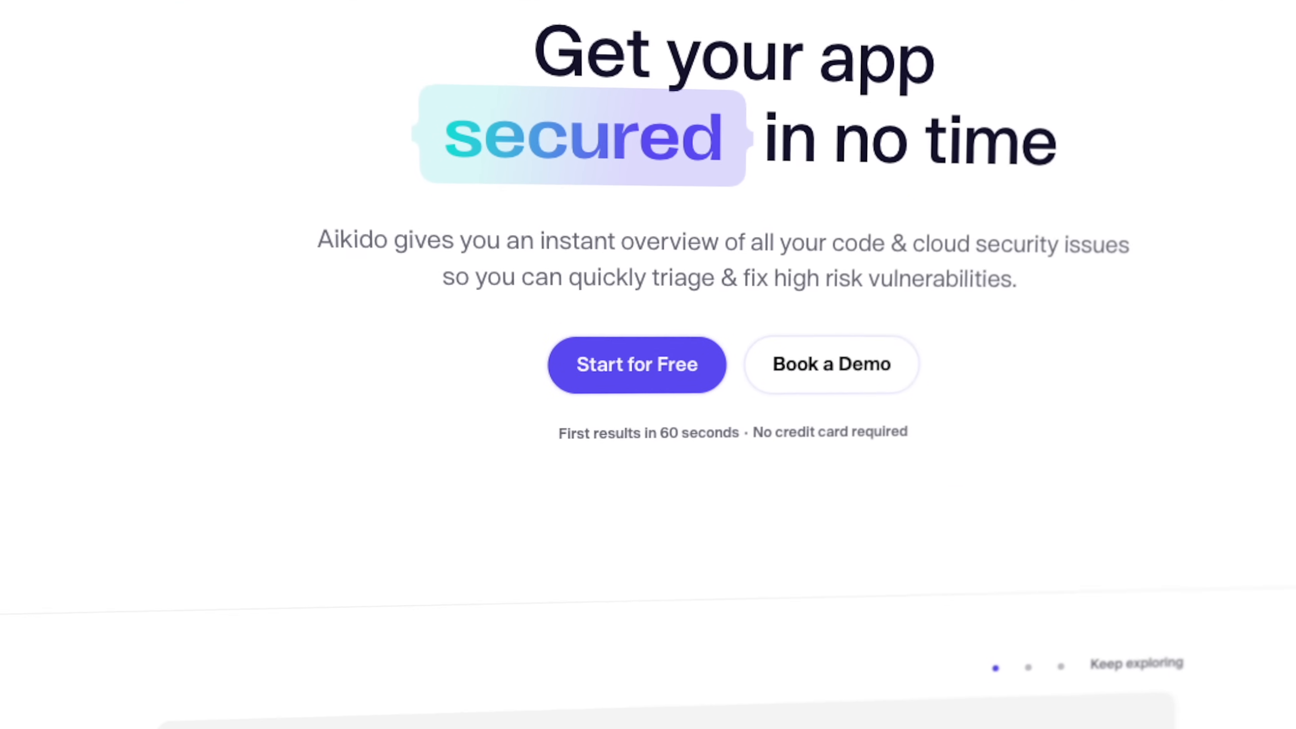
# Step: Finish the onboarding details page to land on the Aikido dashboard
pyautogui.scroll(-3)
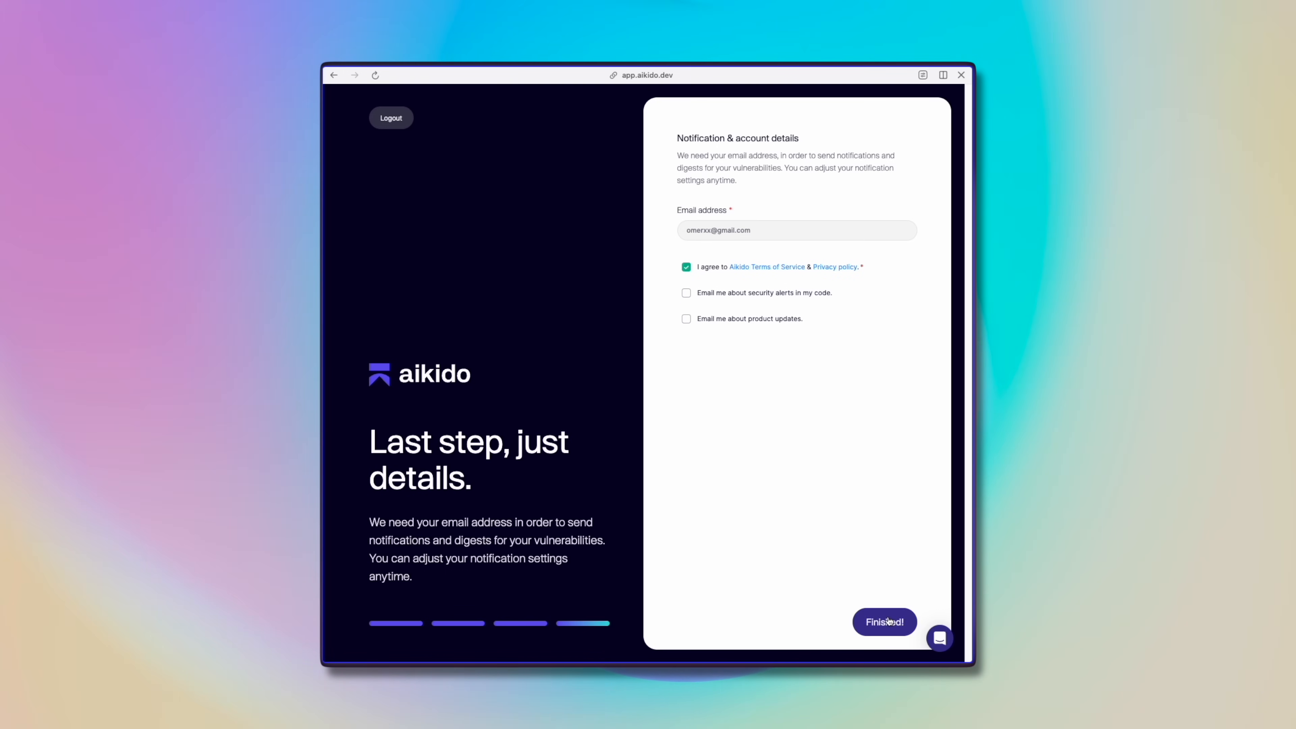
pyautogui.click(886, 621)
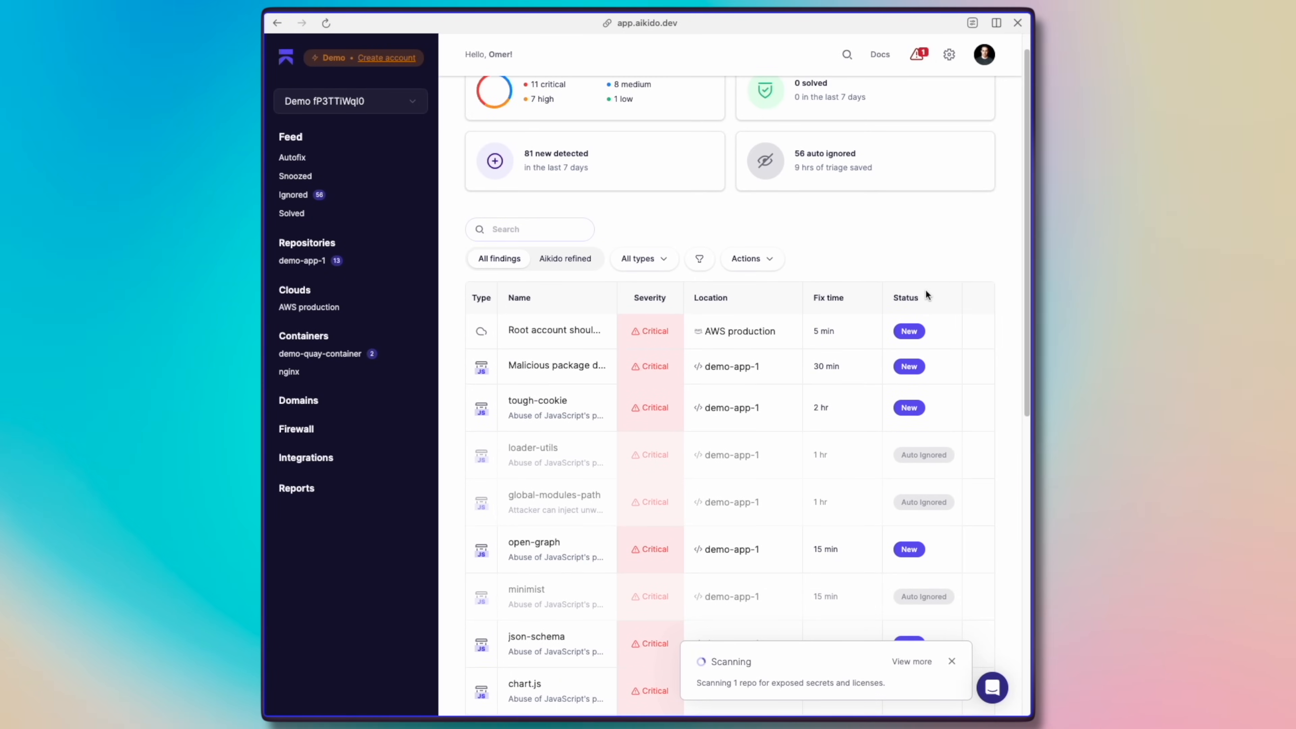
pyautogui.scroll(-3)
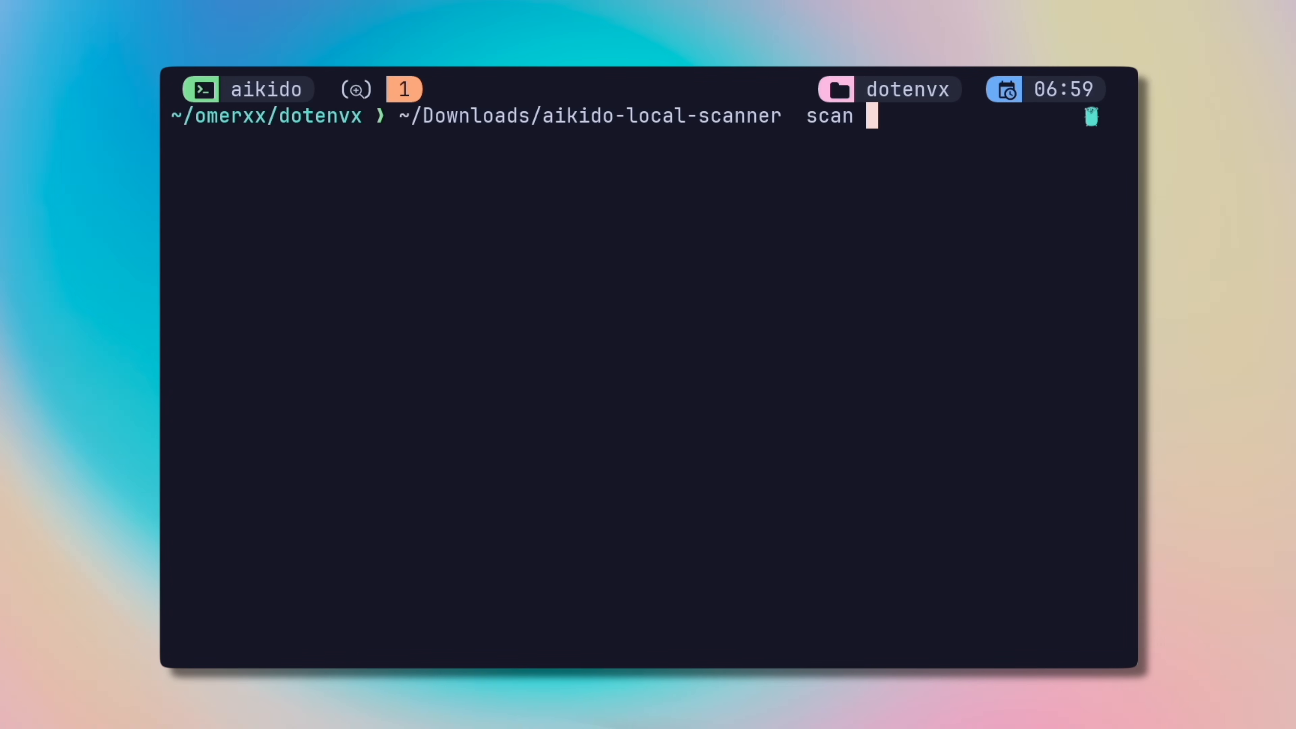
# Step: Run the aikido-local-scanner scan command with the --api option from the dotenvx folder
pyautogui.write('--api')
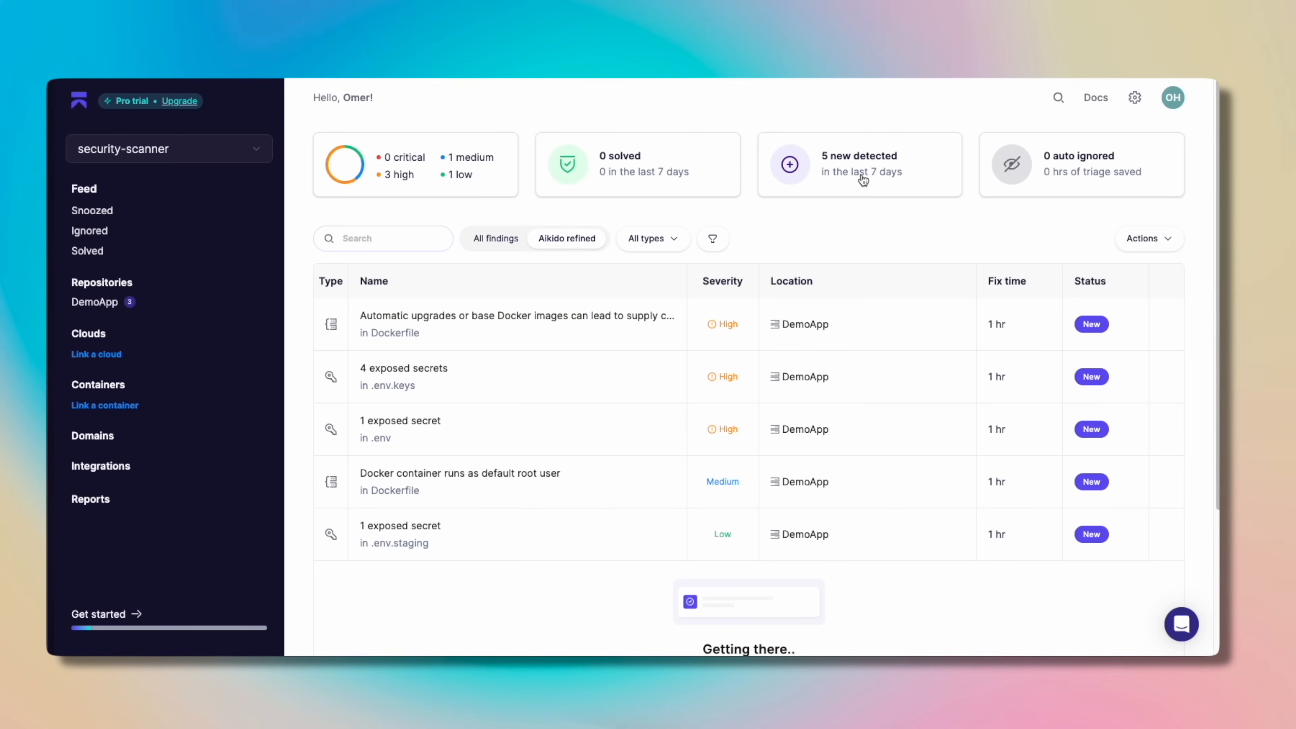
# Step: View the .env.keys exposed-secrets finding's subissues and show the actions menu for the Line 7 key
pyautogui.click(402, 376)
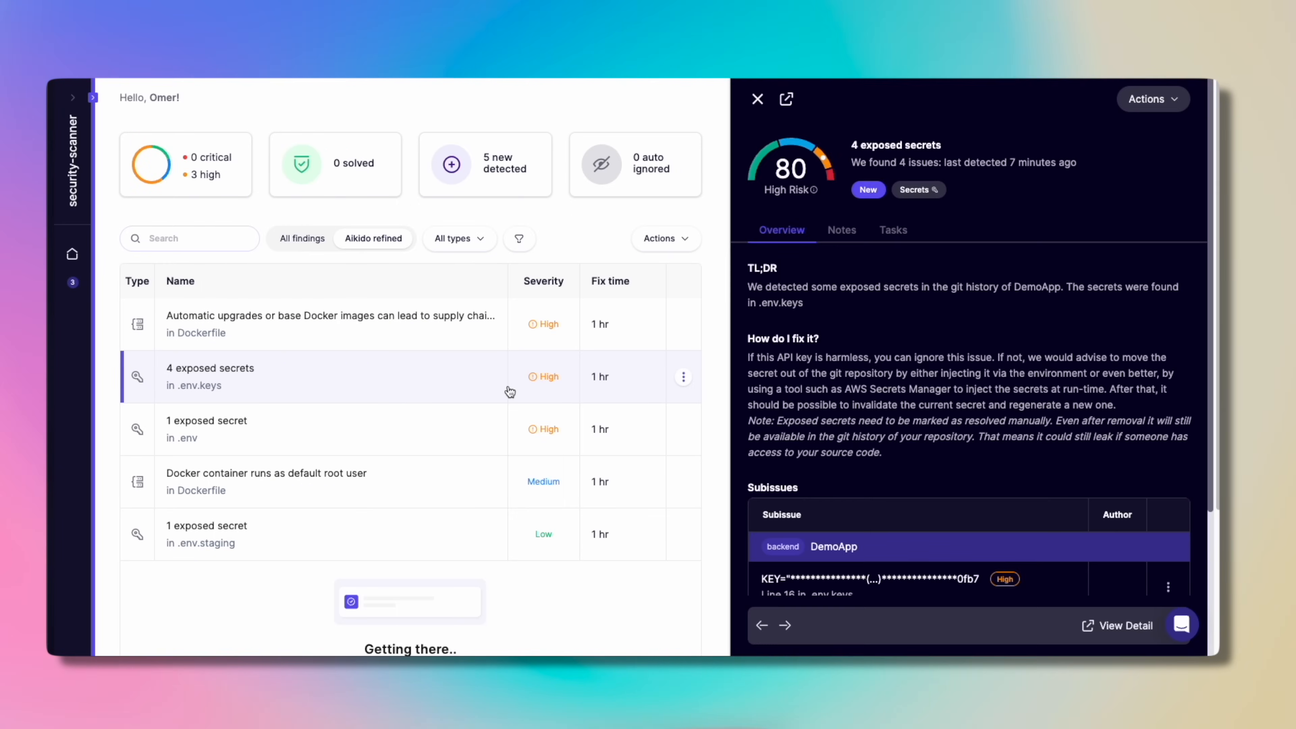
pyautogui.scroll(-3)
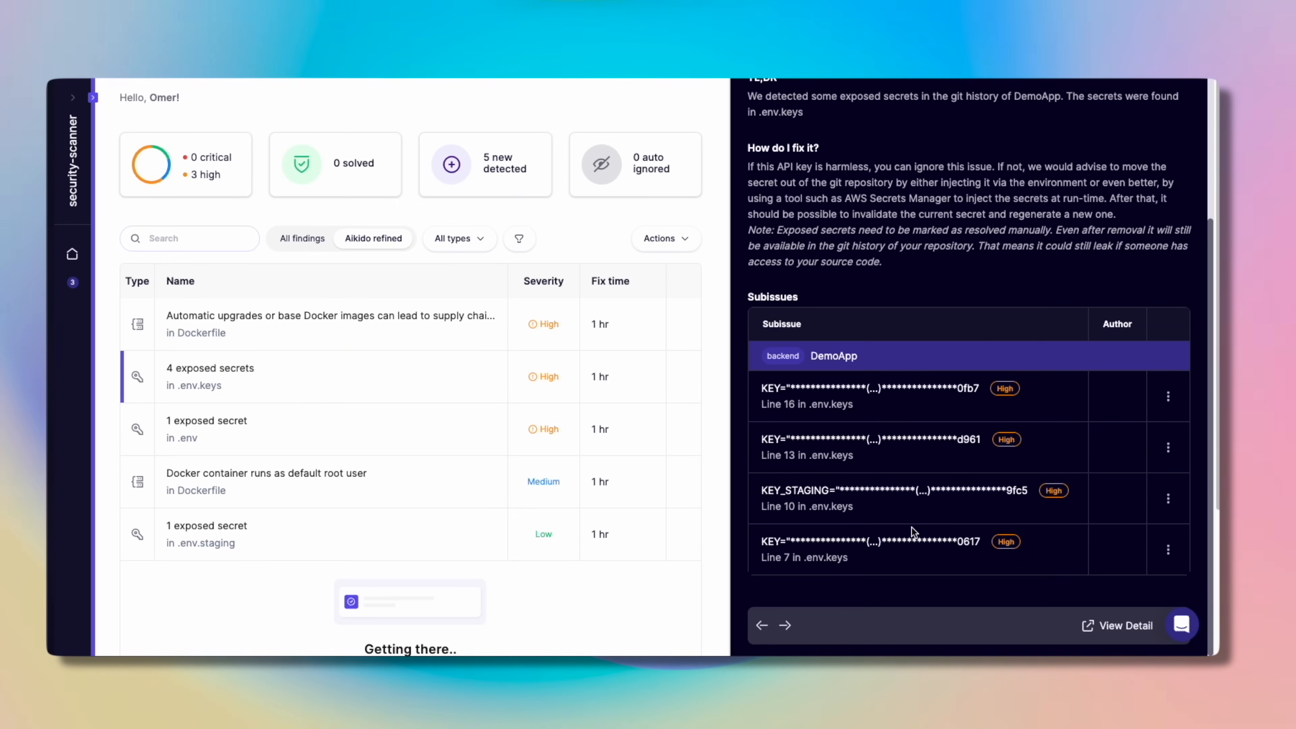
pyautogui.click(1167, 549)
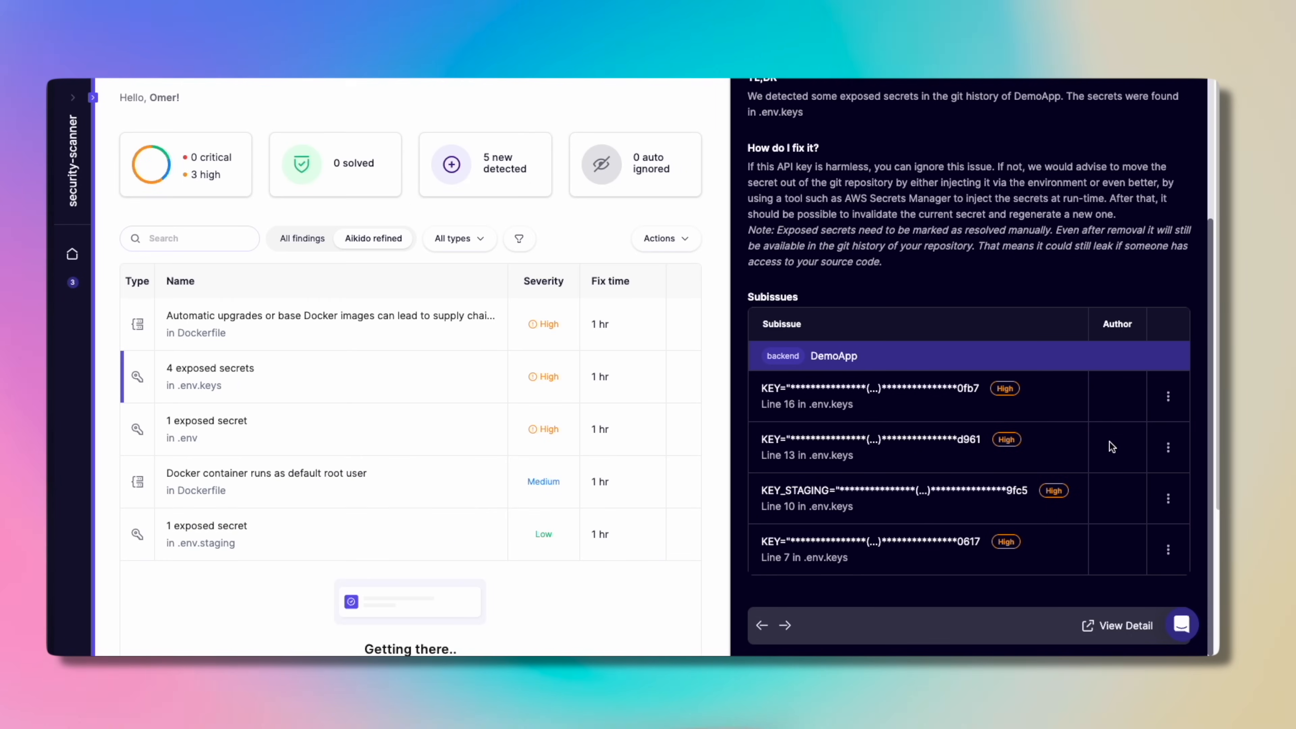
pyautogui.click(1167, 550)
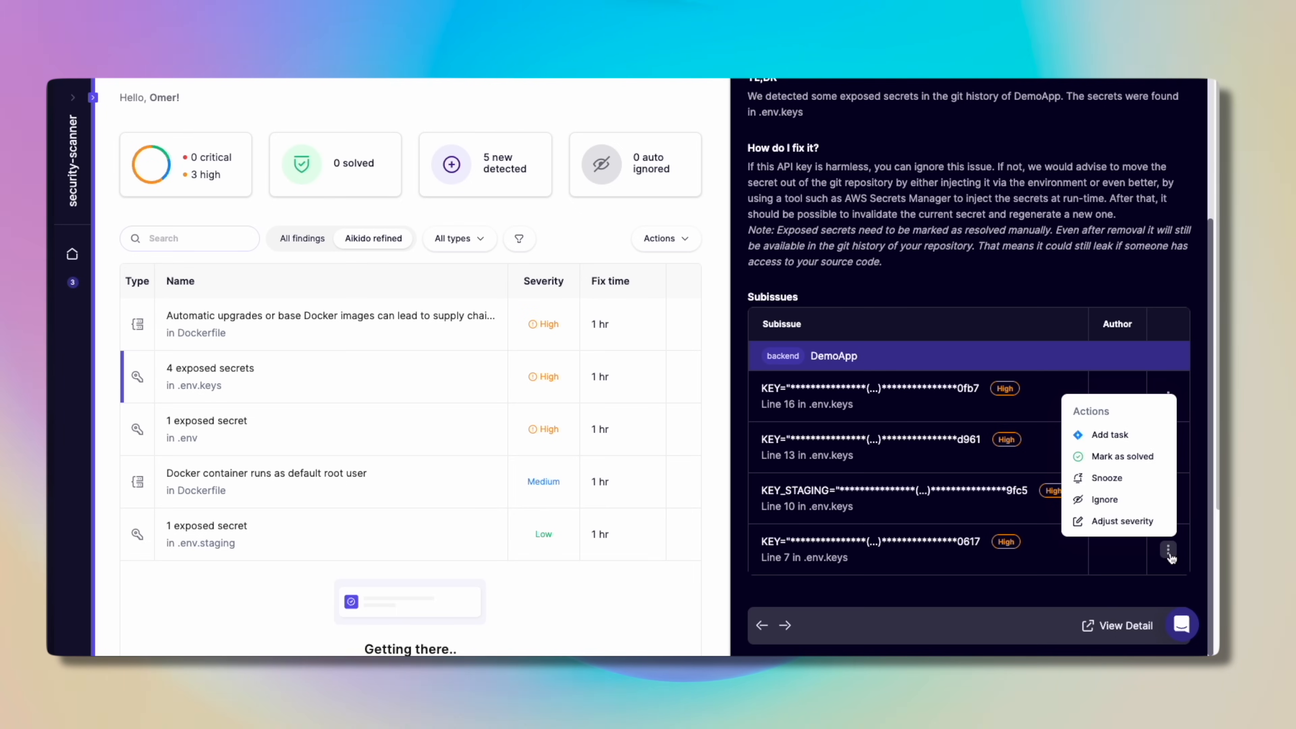
pyautogui.moveTo(1147, 529)
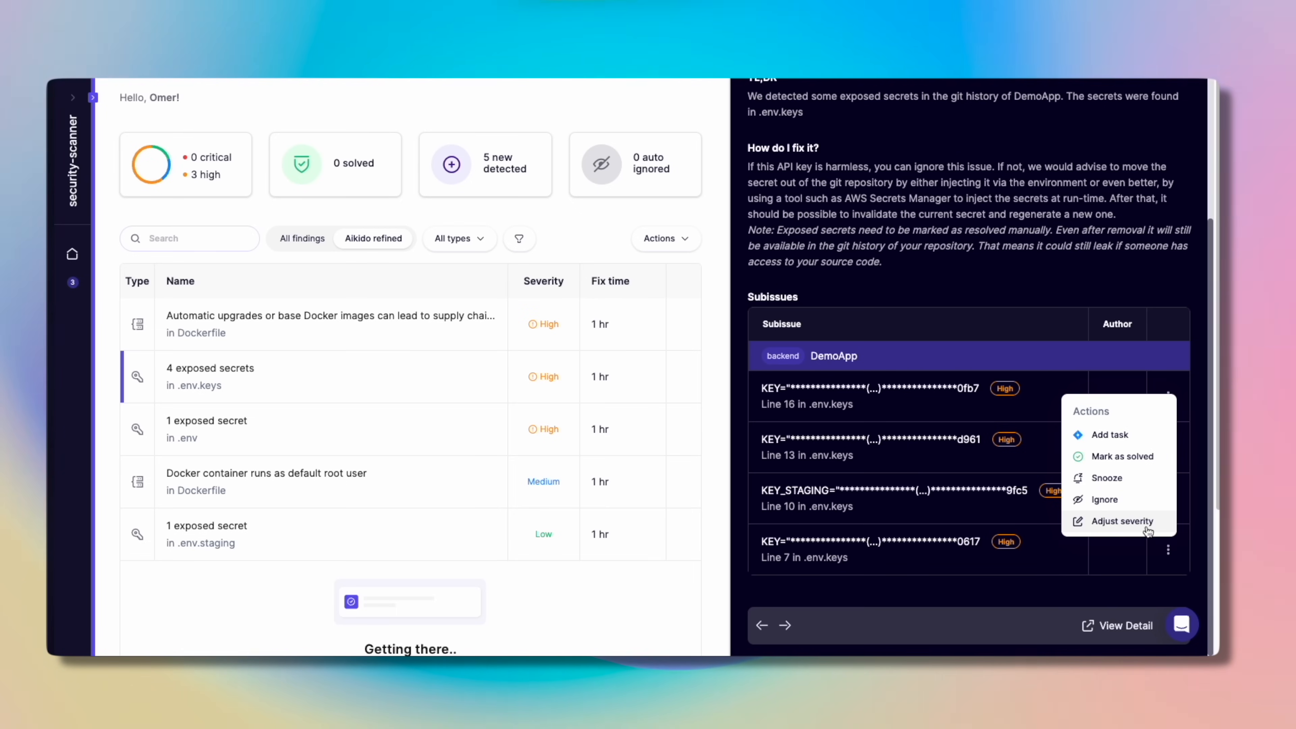
pyautogui.moveTo(1116, 471)
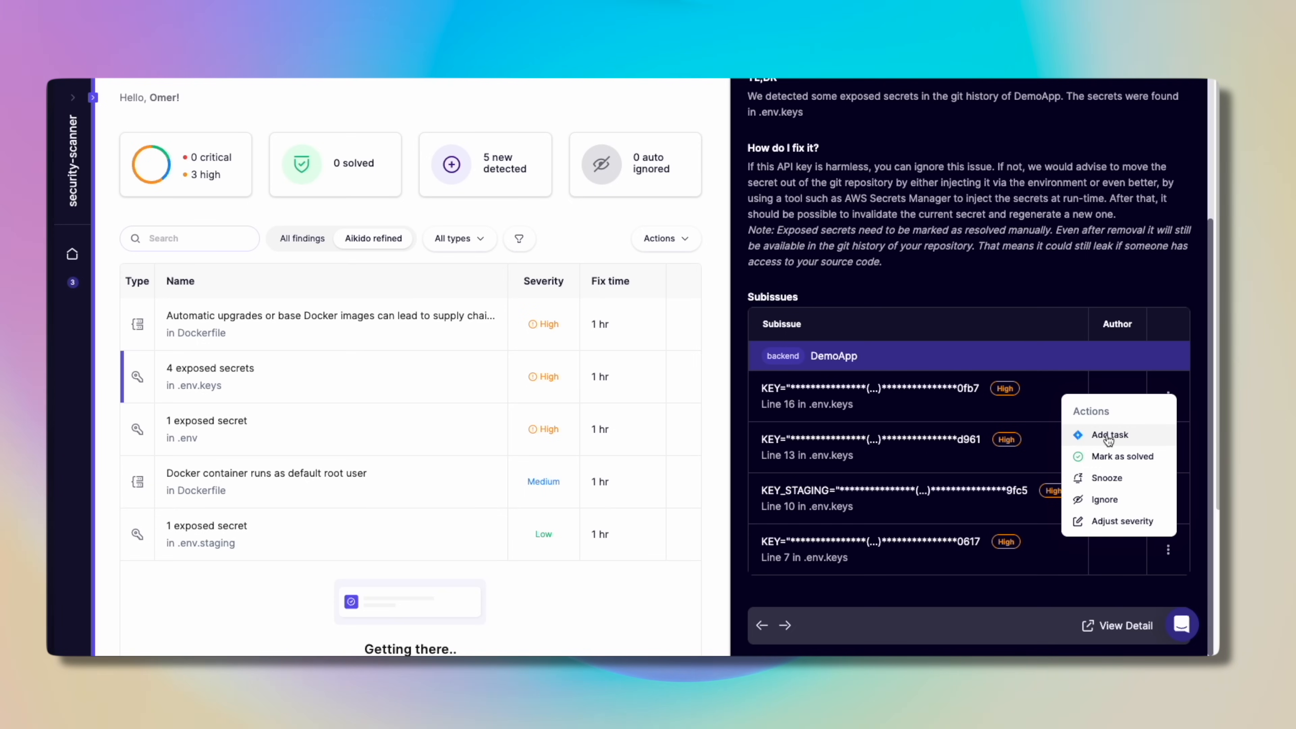
# Step: Start ignoring the .env exposed secret, choosing 'Ignore current and future issues by path'
pyautogui.click(207, 420)
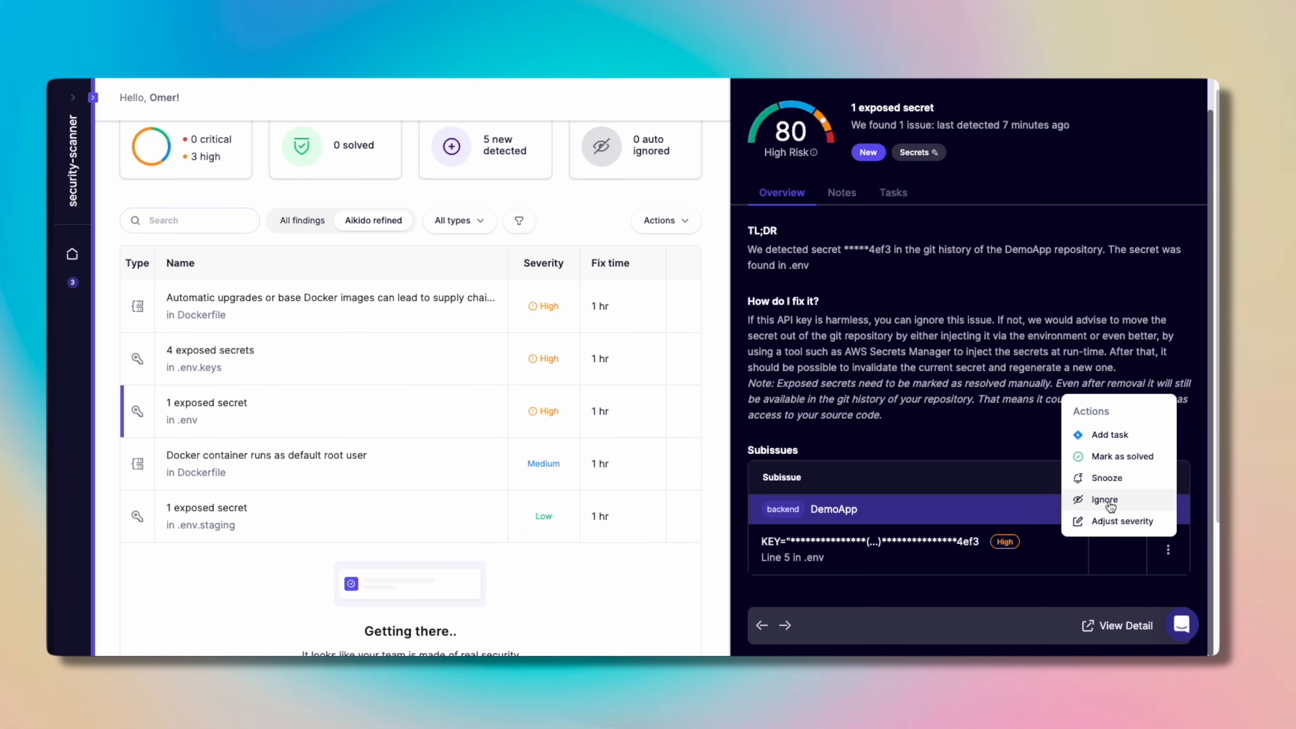
pyautogui.click(1105, 500)
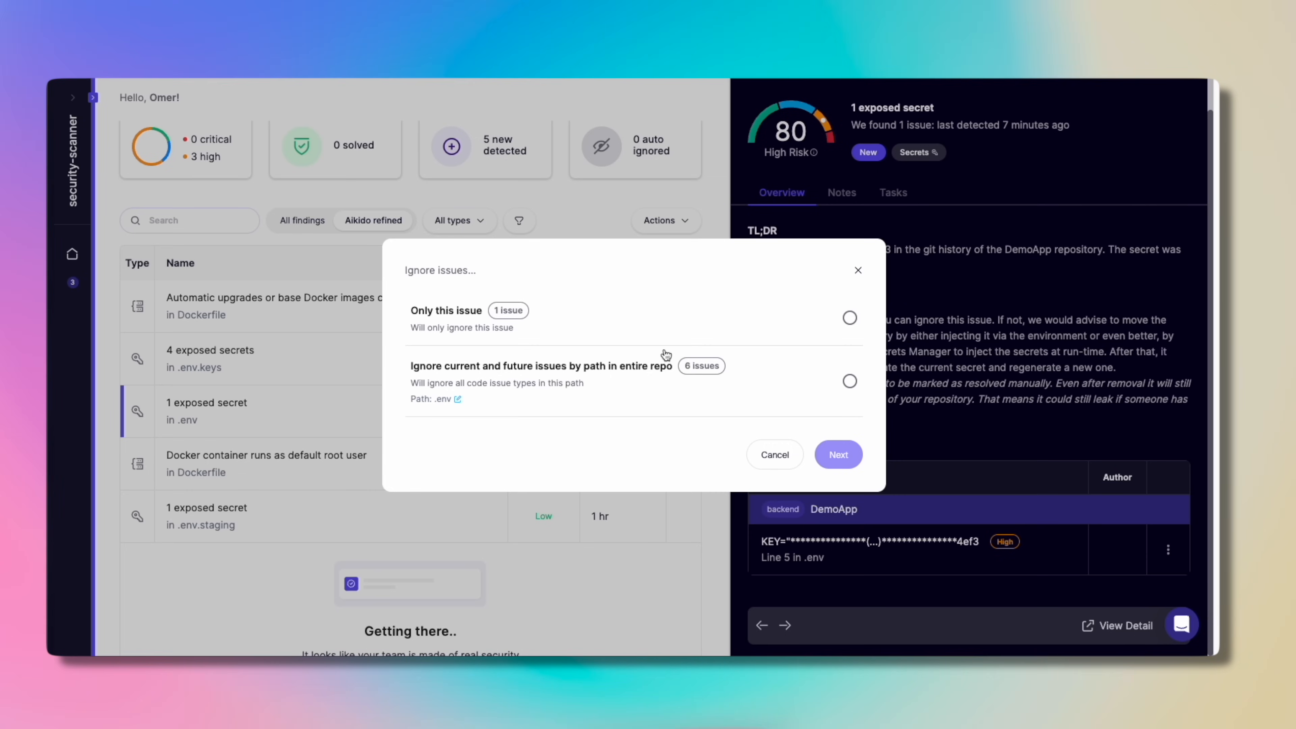
pyautogui.moveTo(849, 385)
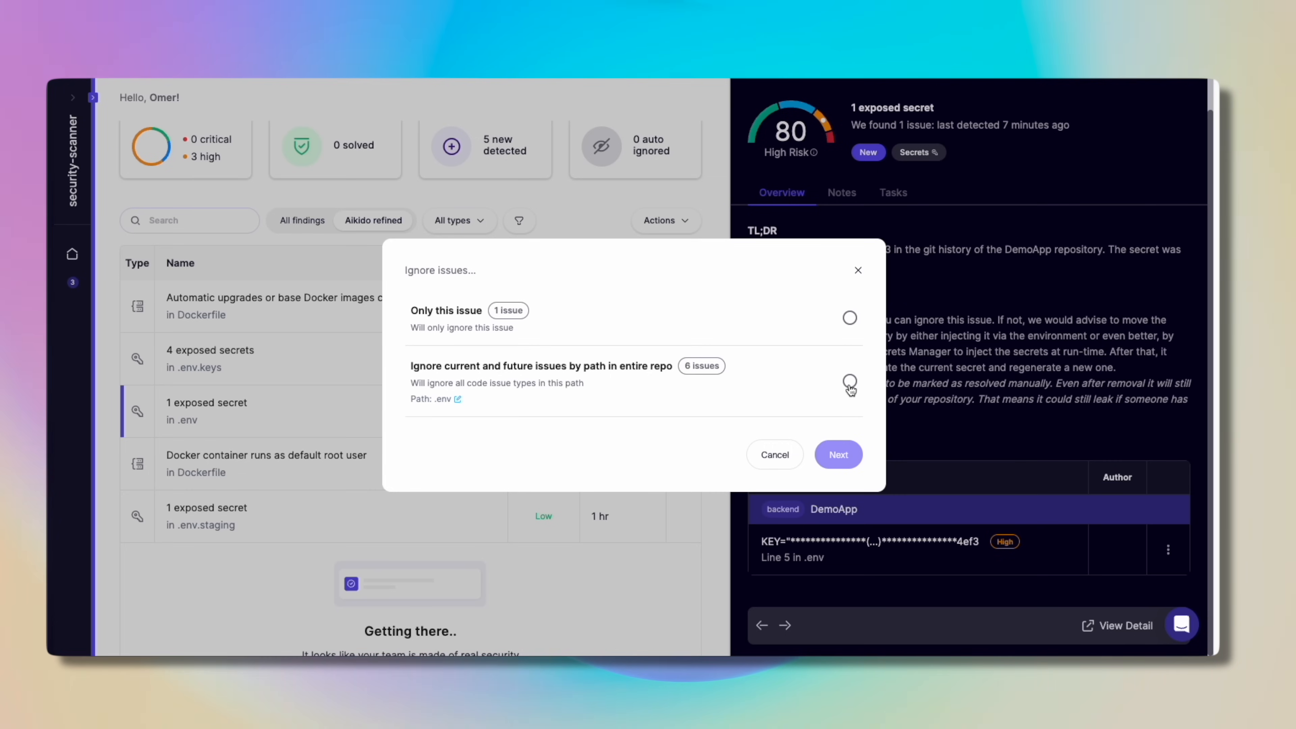
pyautogui.click(849, 381)
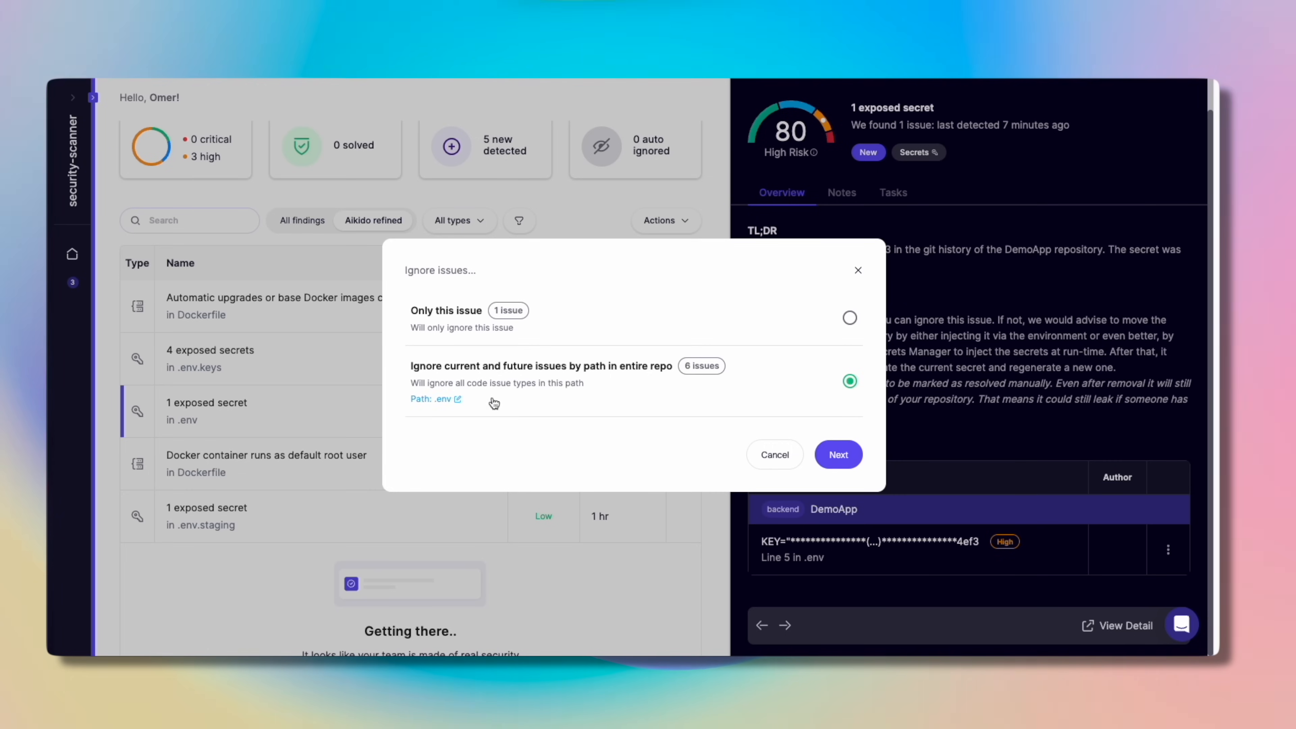
# Step: Confirm the ignore with reason 'my .env is now encrypted using dotenvx!'
pyautogui.click(838, 455)
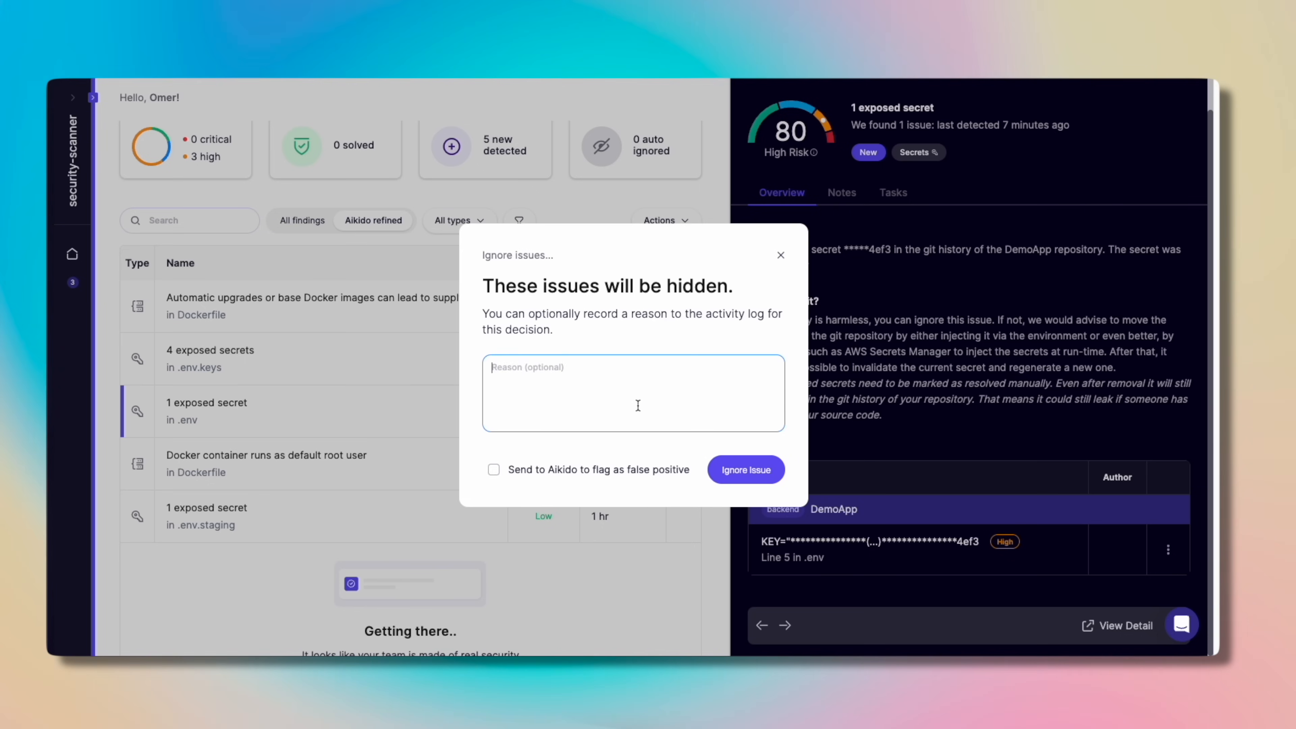
pyautogui.write('my .env is now encrypted using dotenvx!')
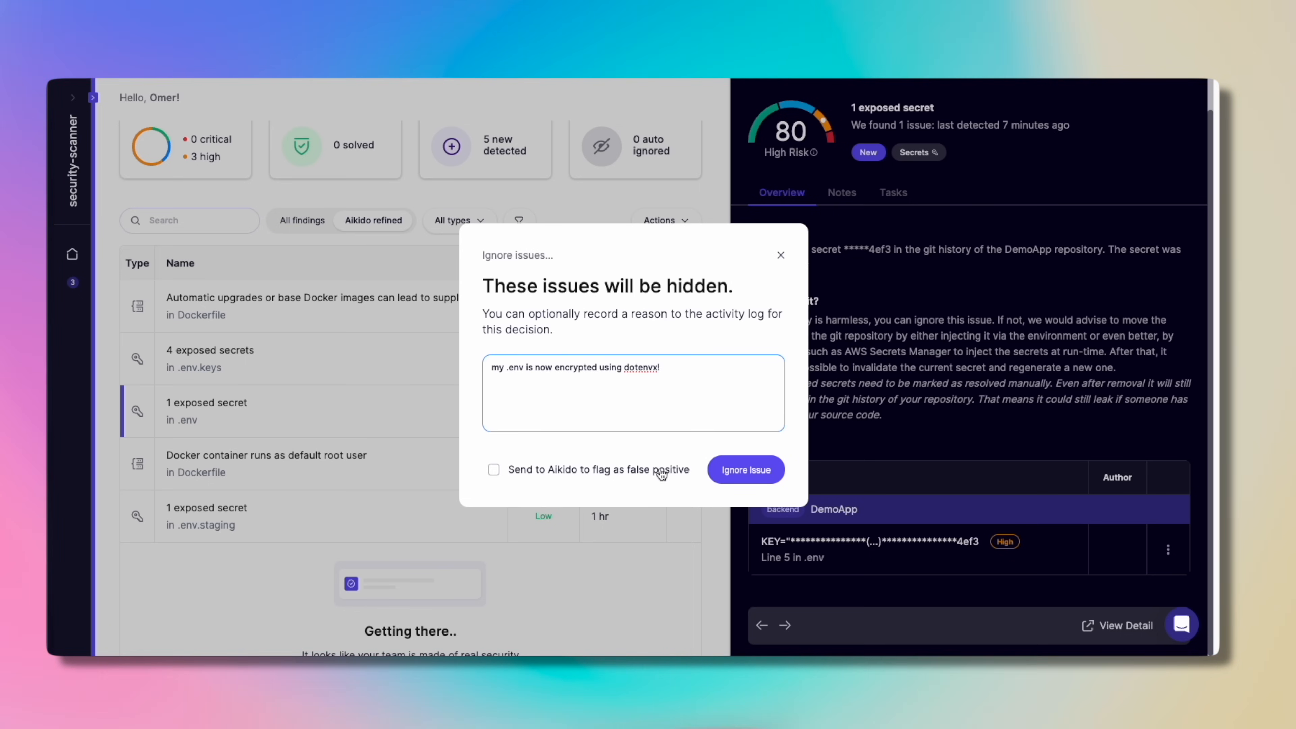
pyautogui.click(746, 470)
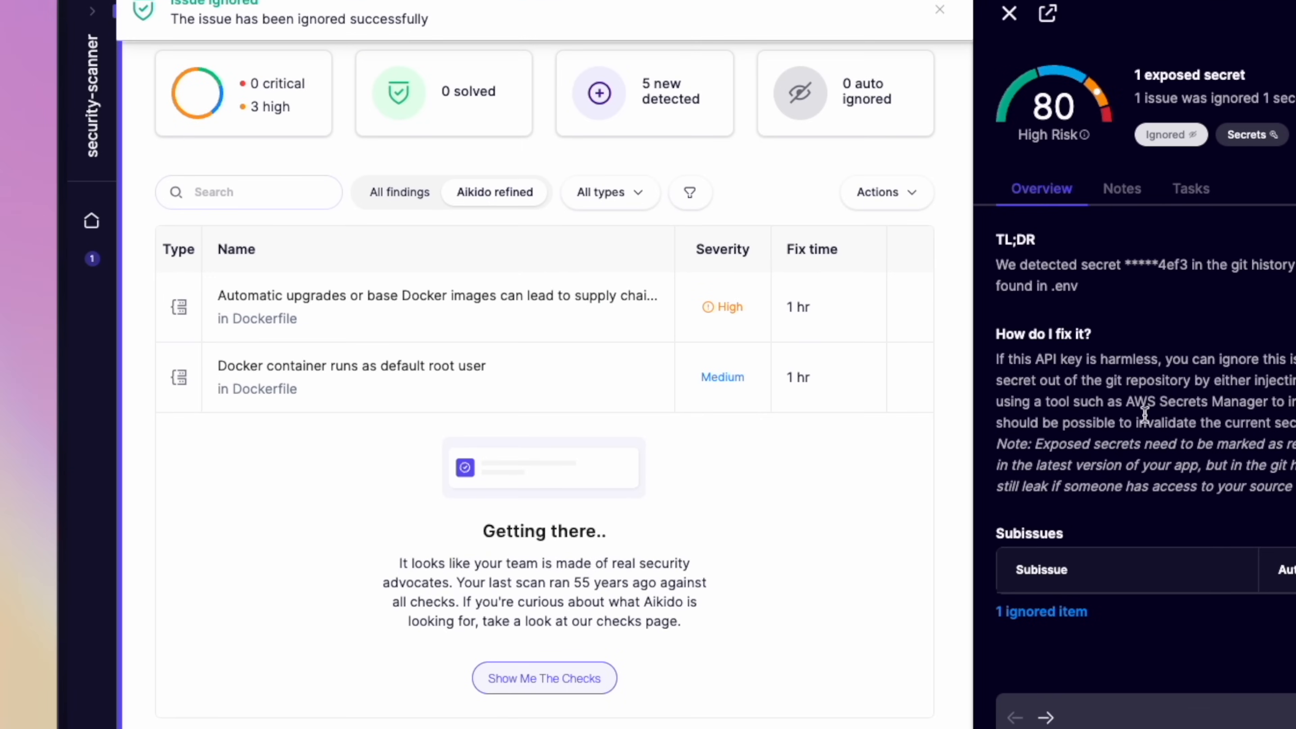